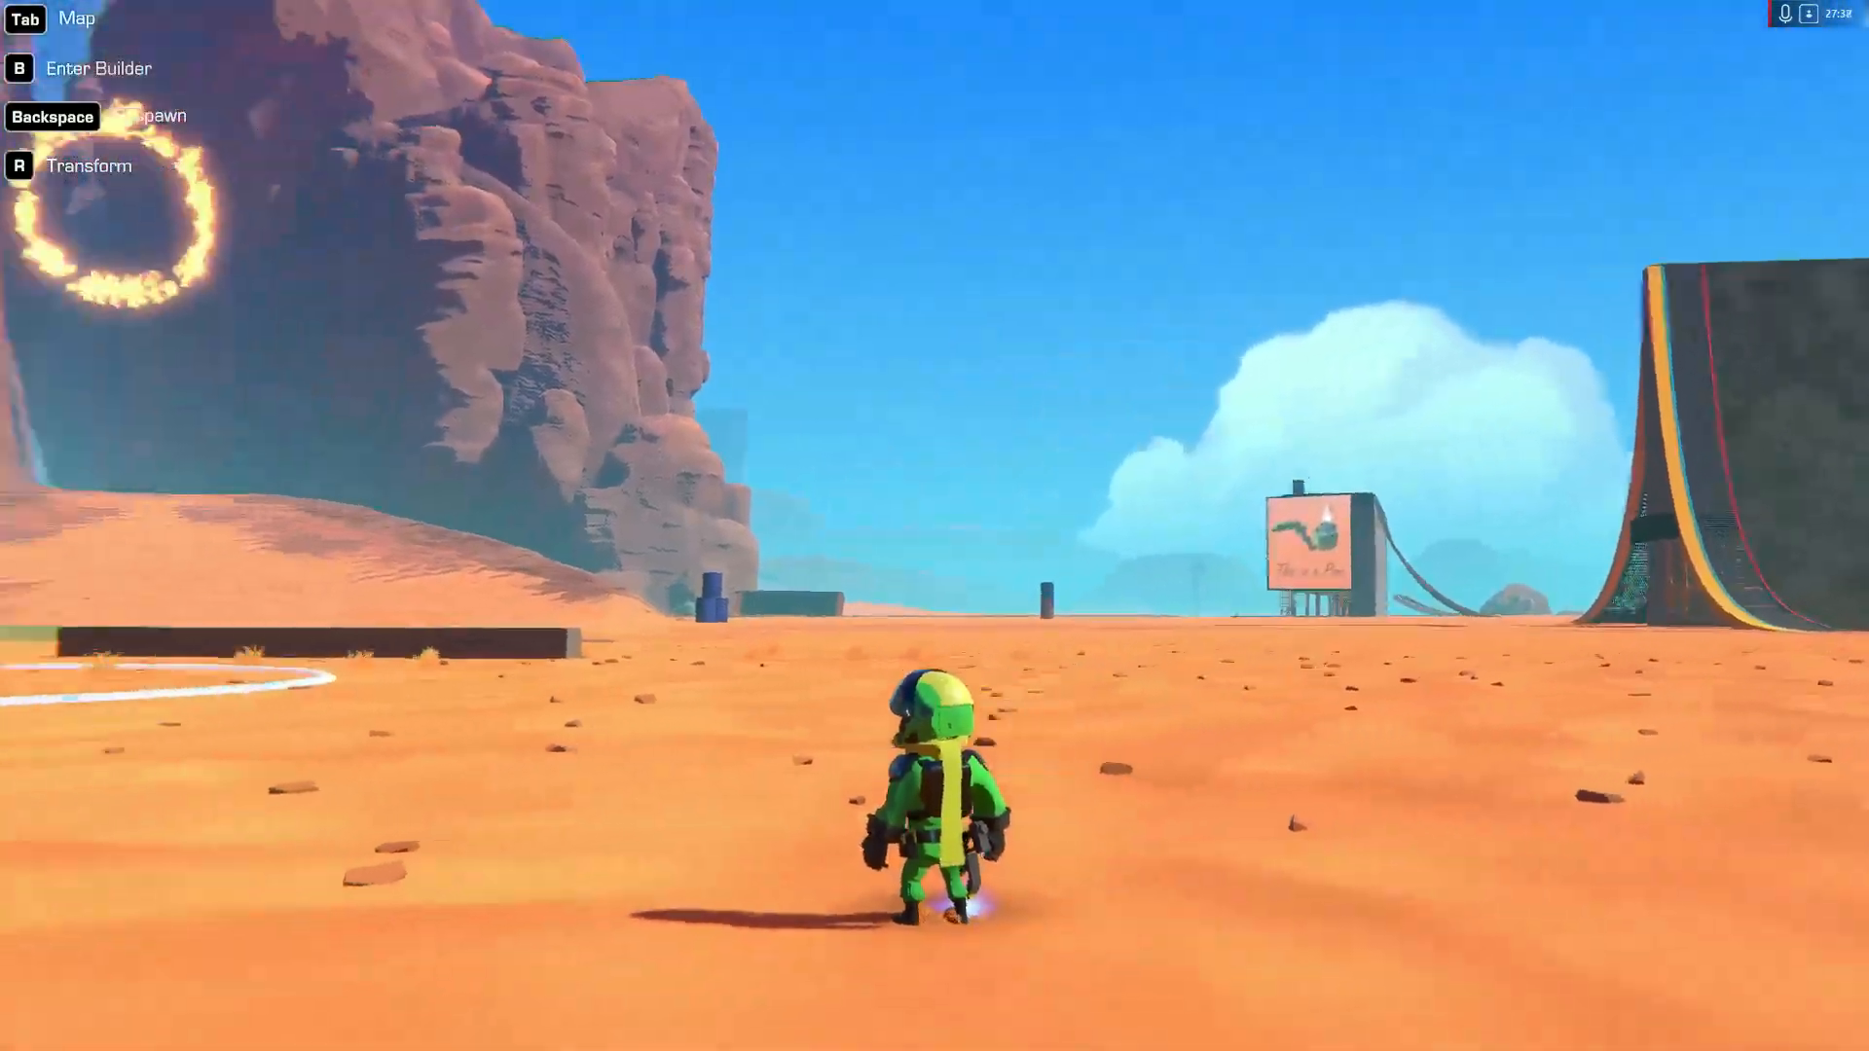
Drive the green buggy across the desert and spawn the Lamborghini Huracan GT3 on the test map
key(b)
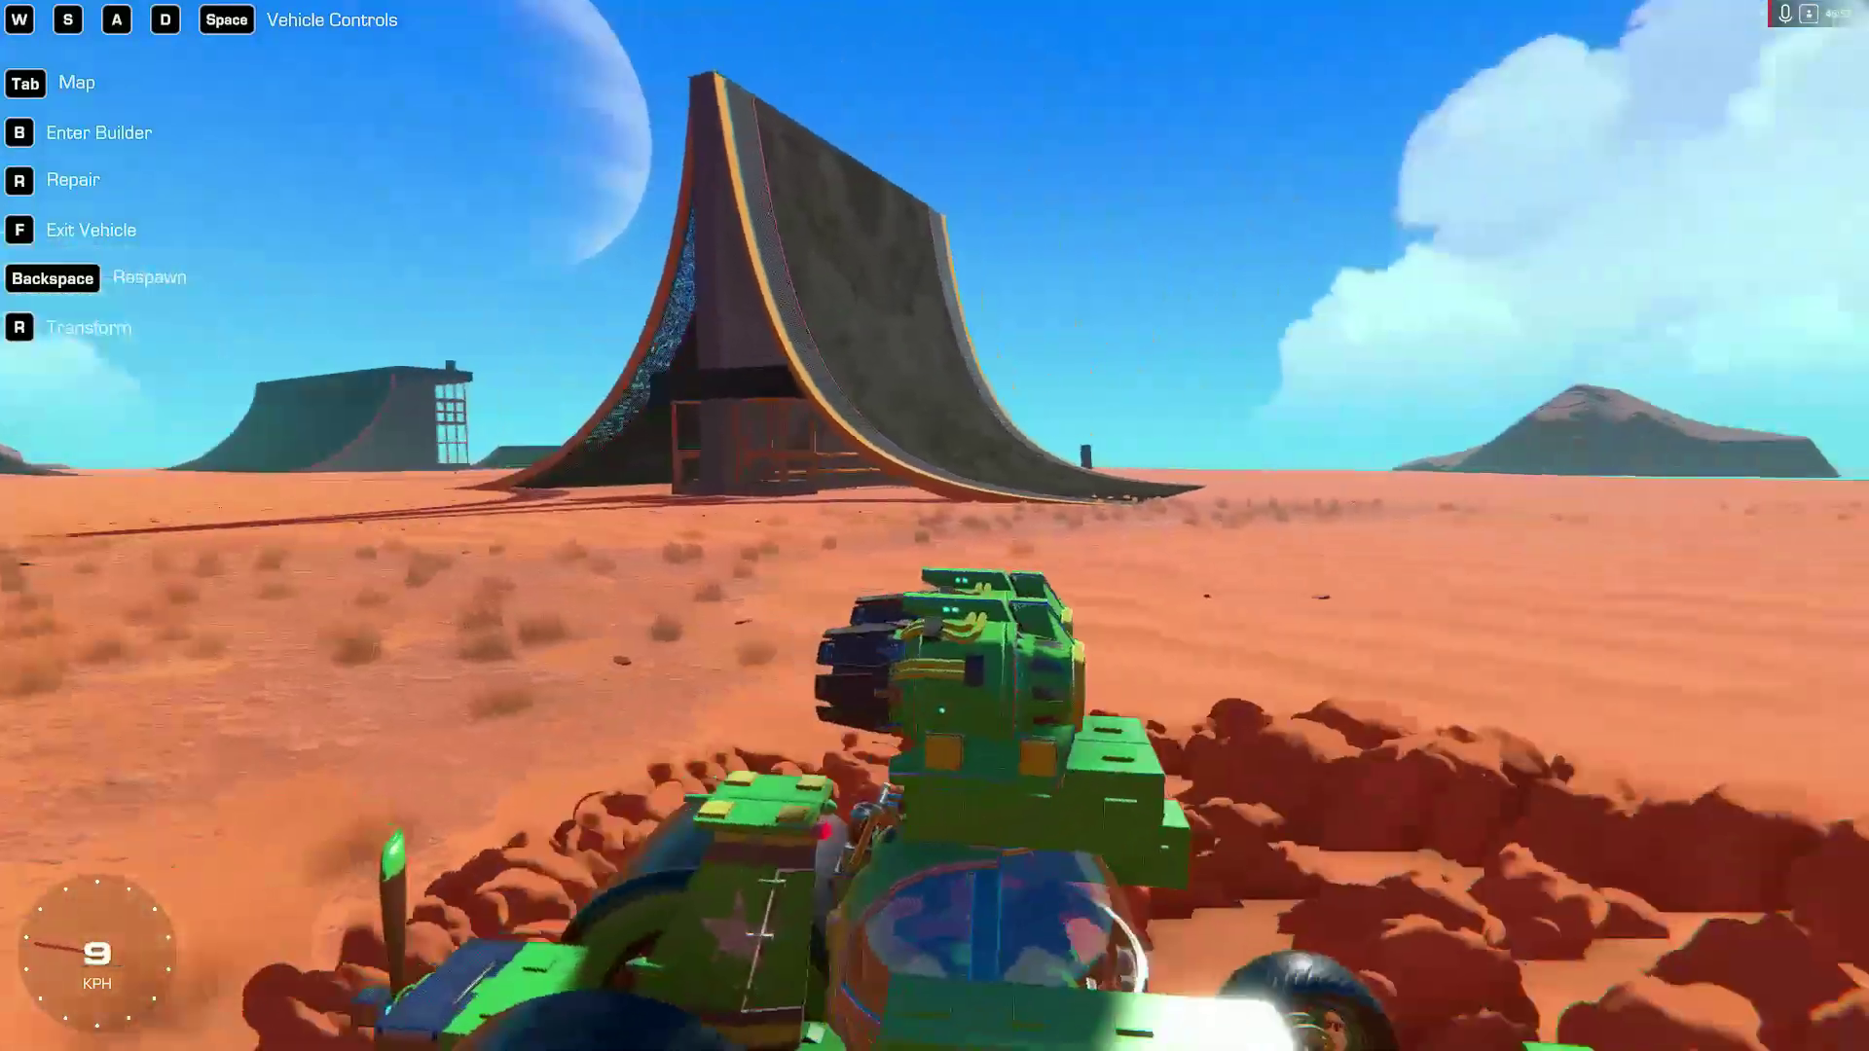
key(W)
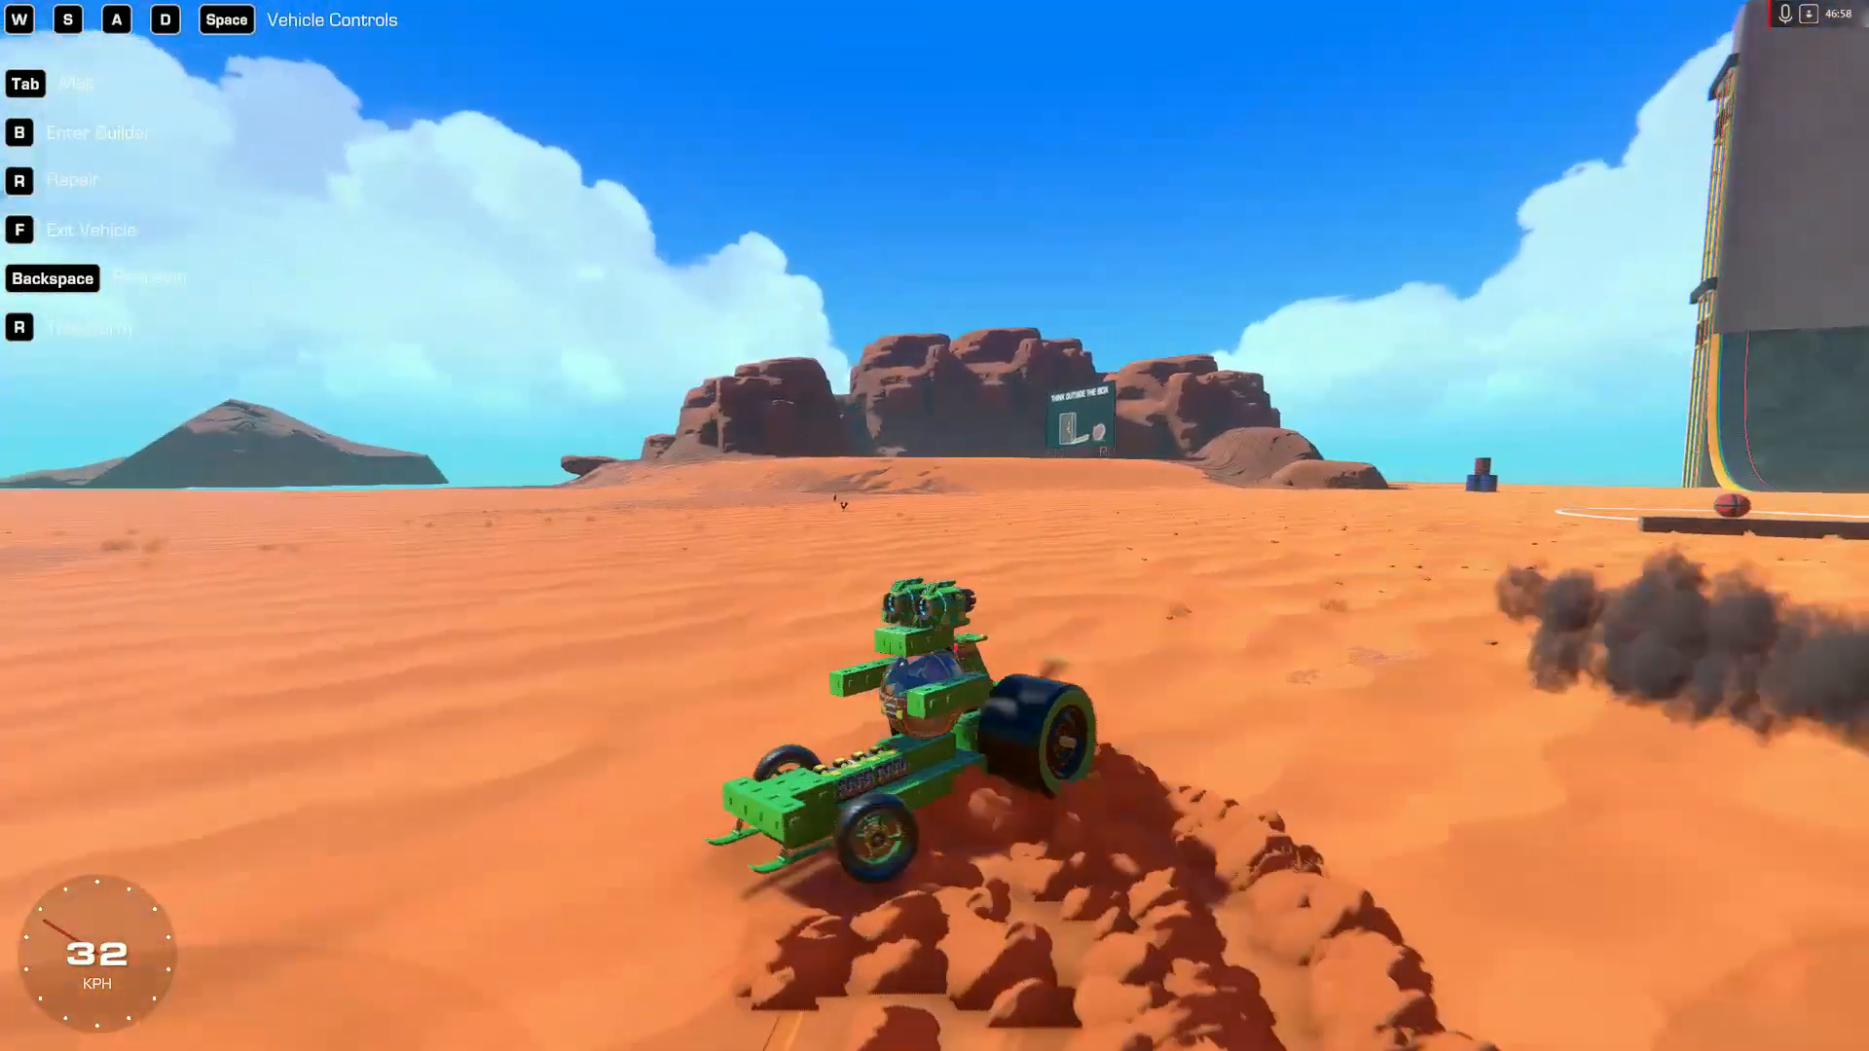
key(b)
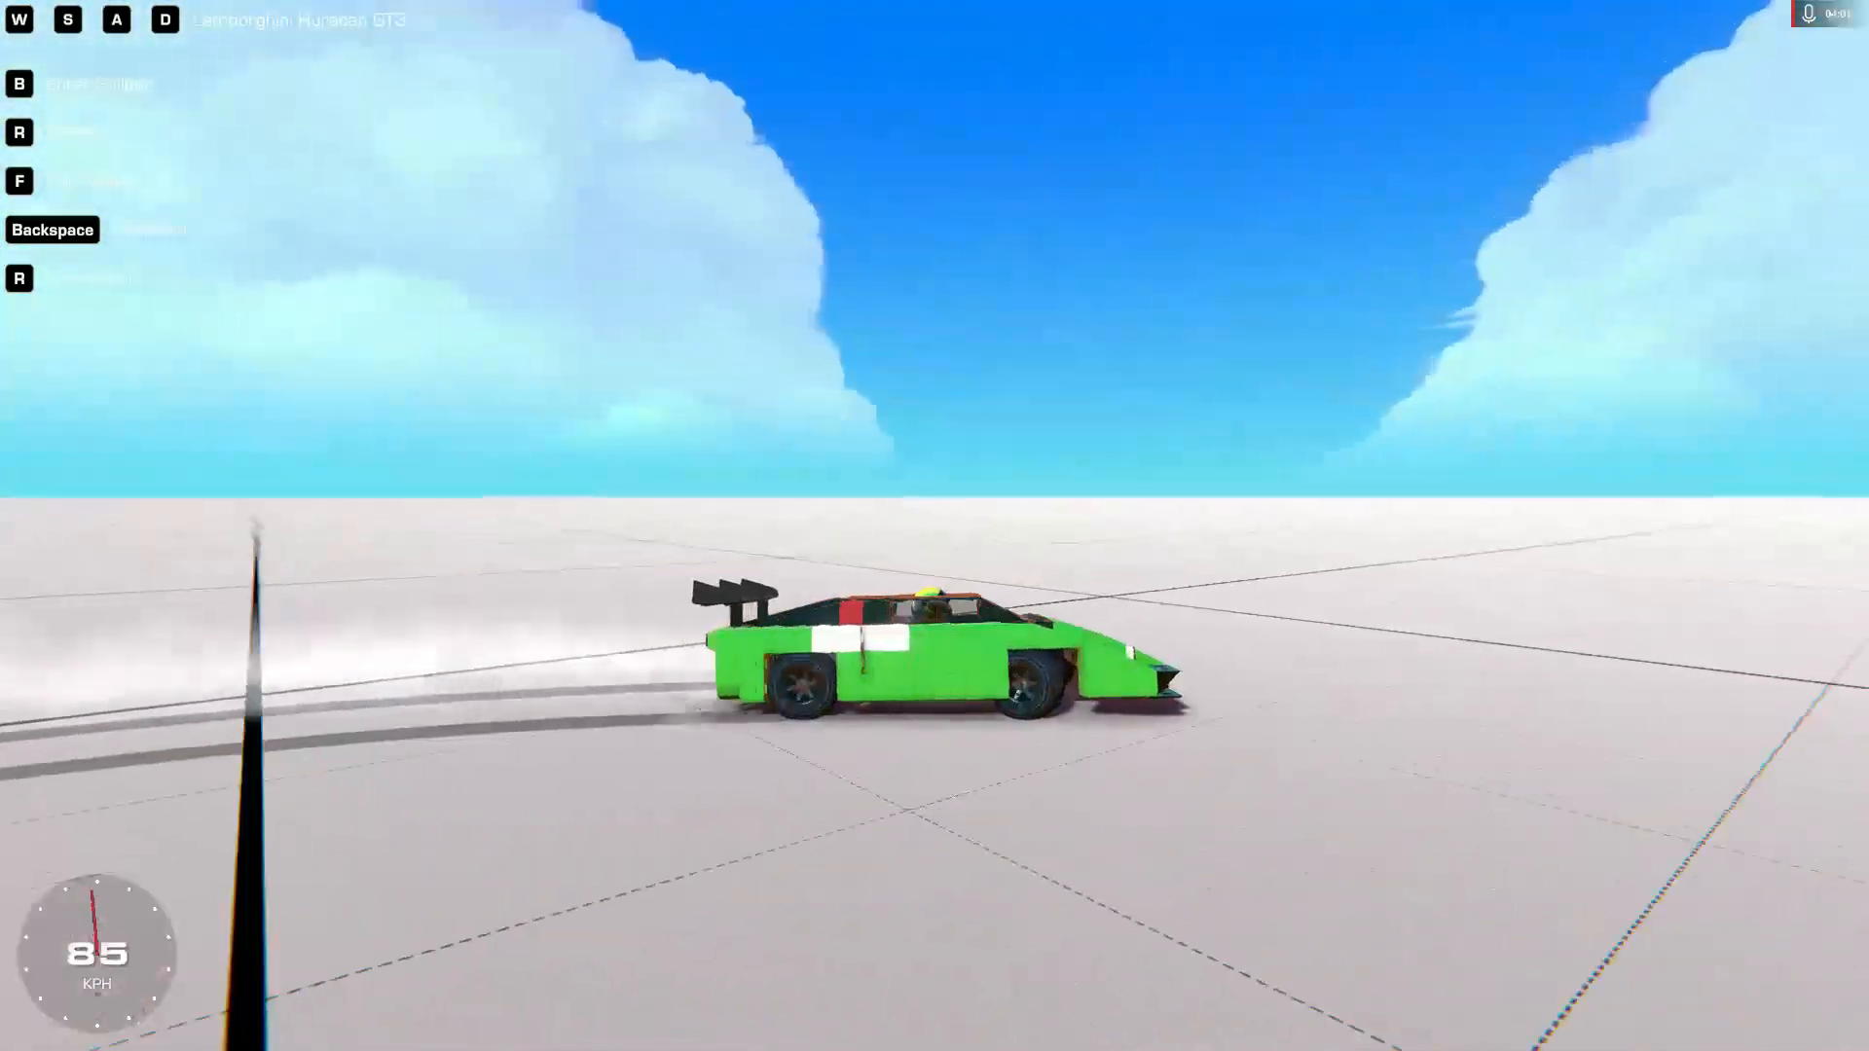
Drive the Lamborghini forward until it crashes beside the red-and-green blocky vehicle and breaks
key(w)
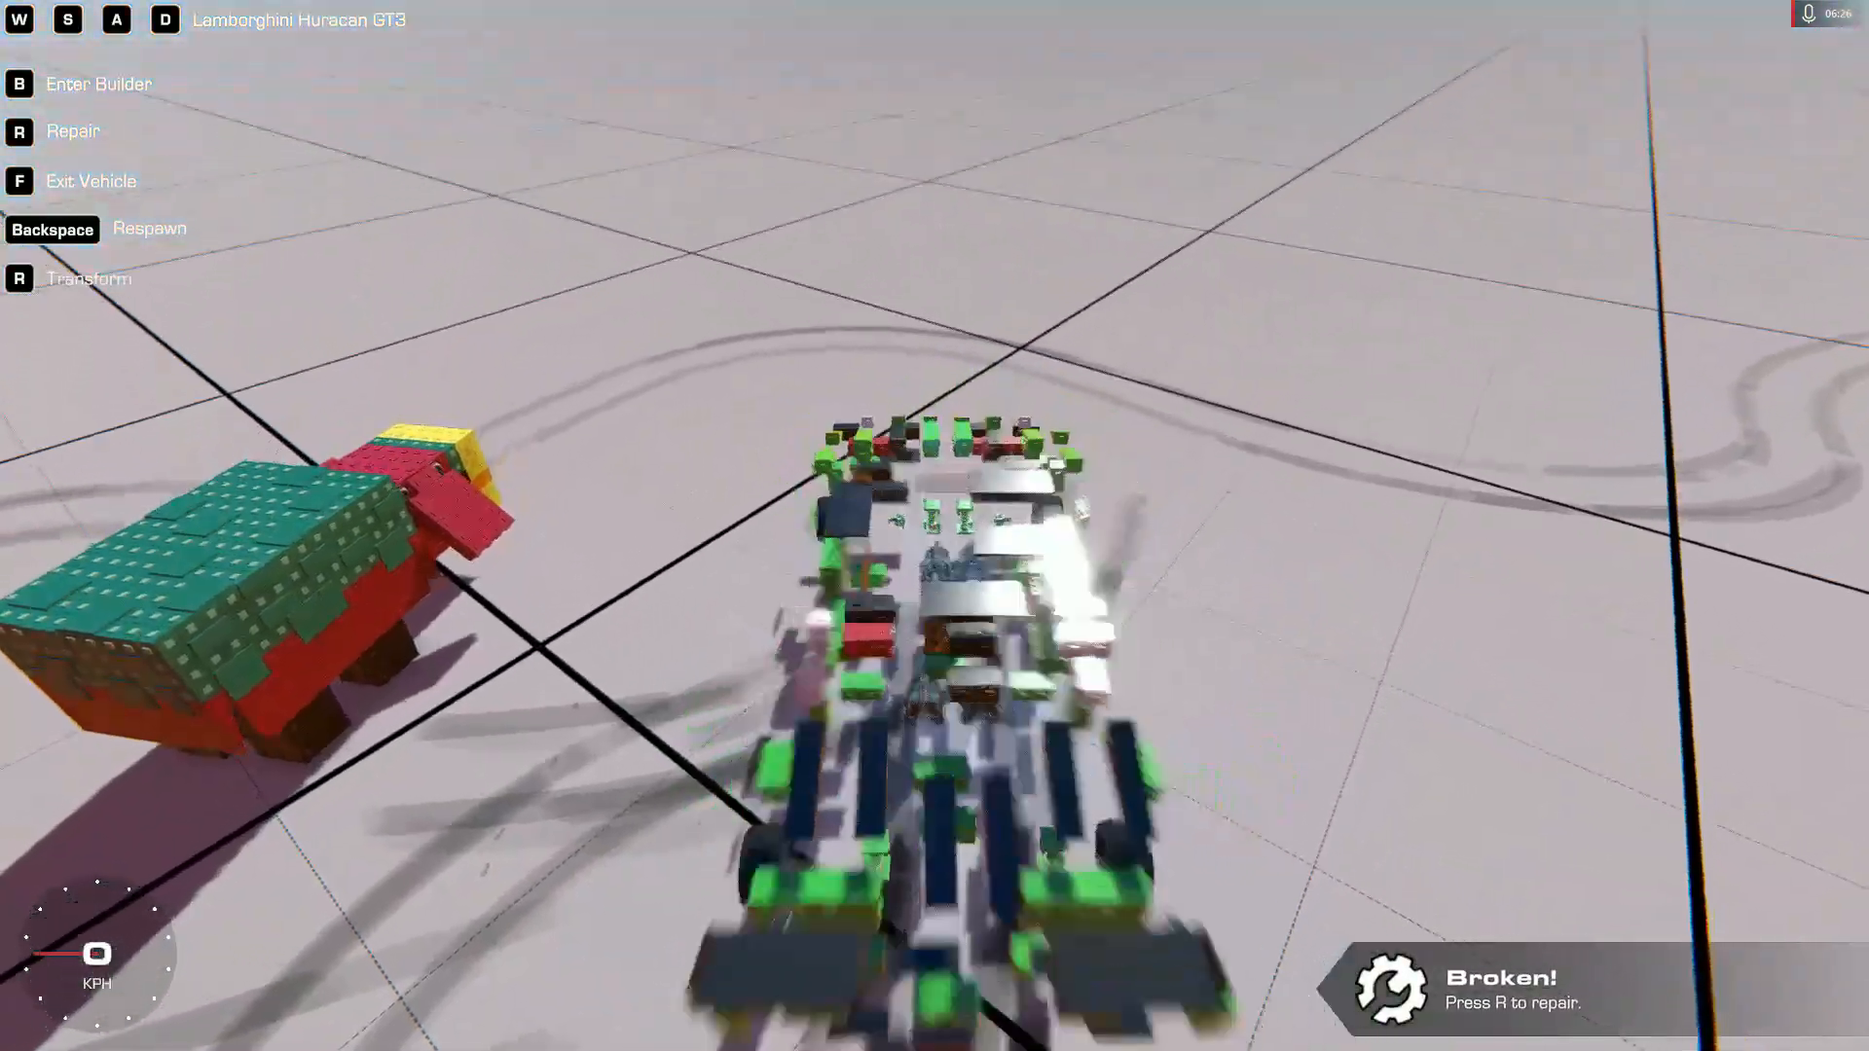
key(f)
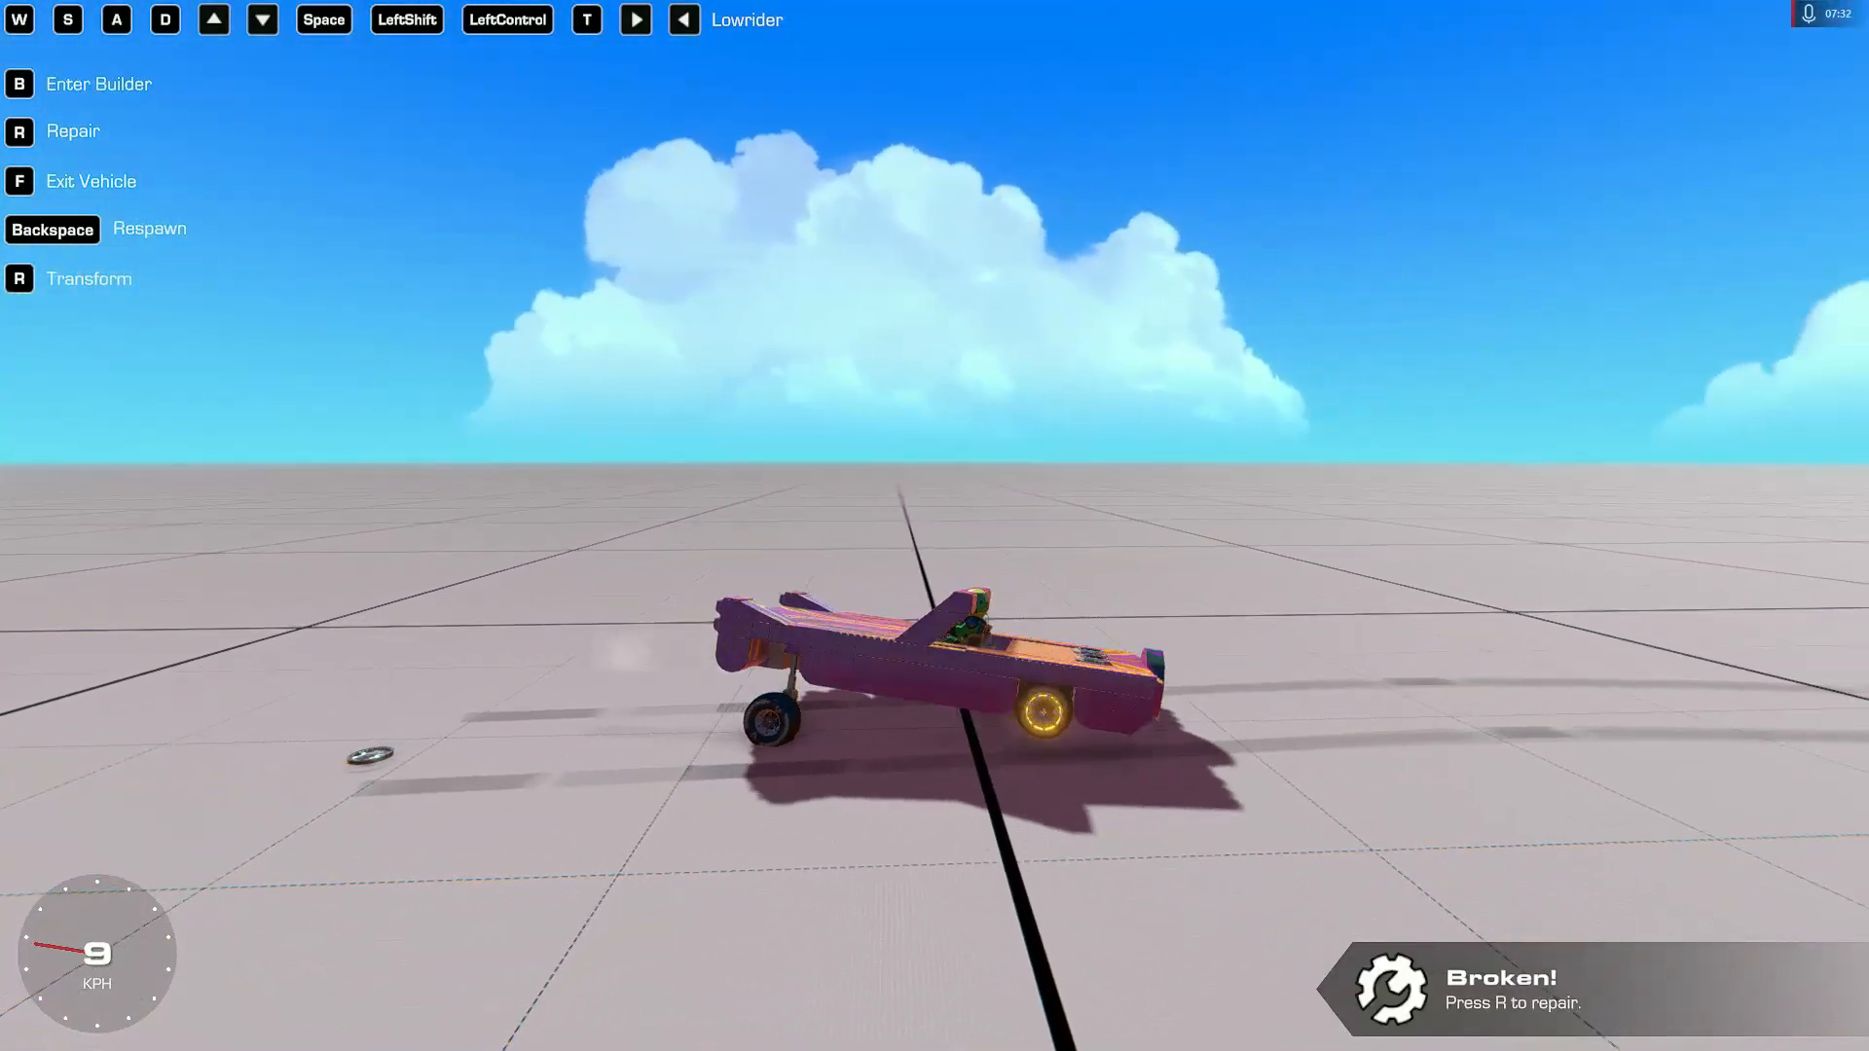
Enter the pink Lowrider for a test drive on the flat test map
key(f)
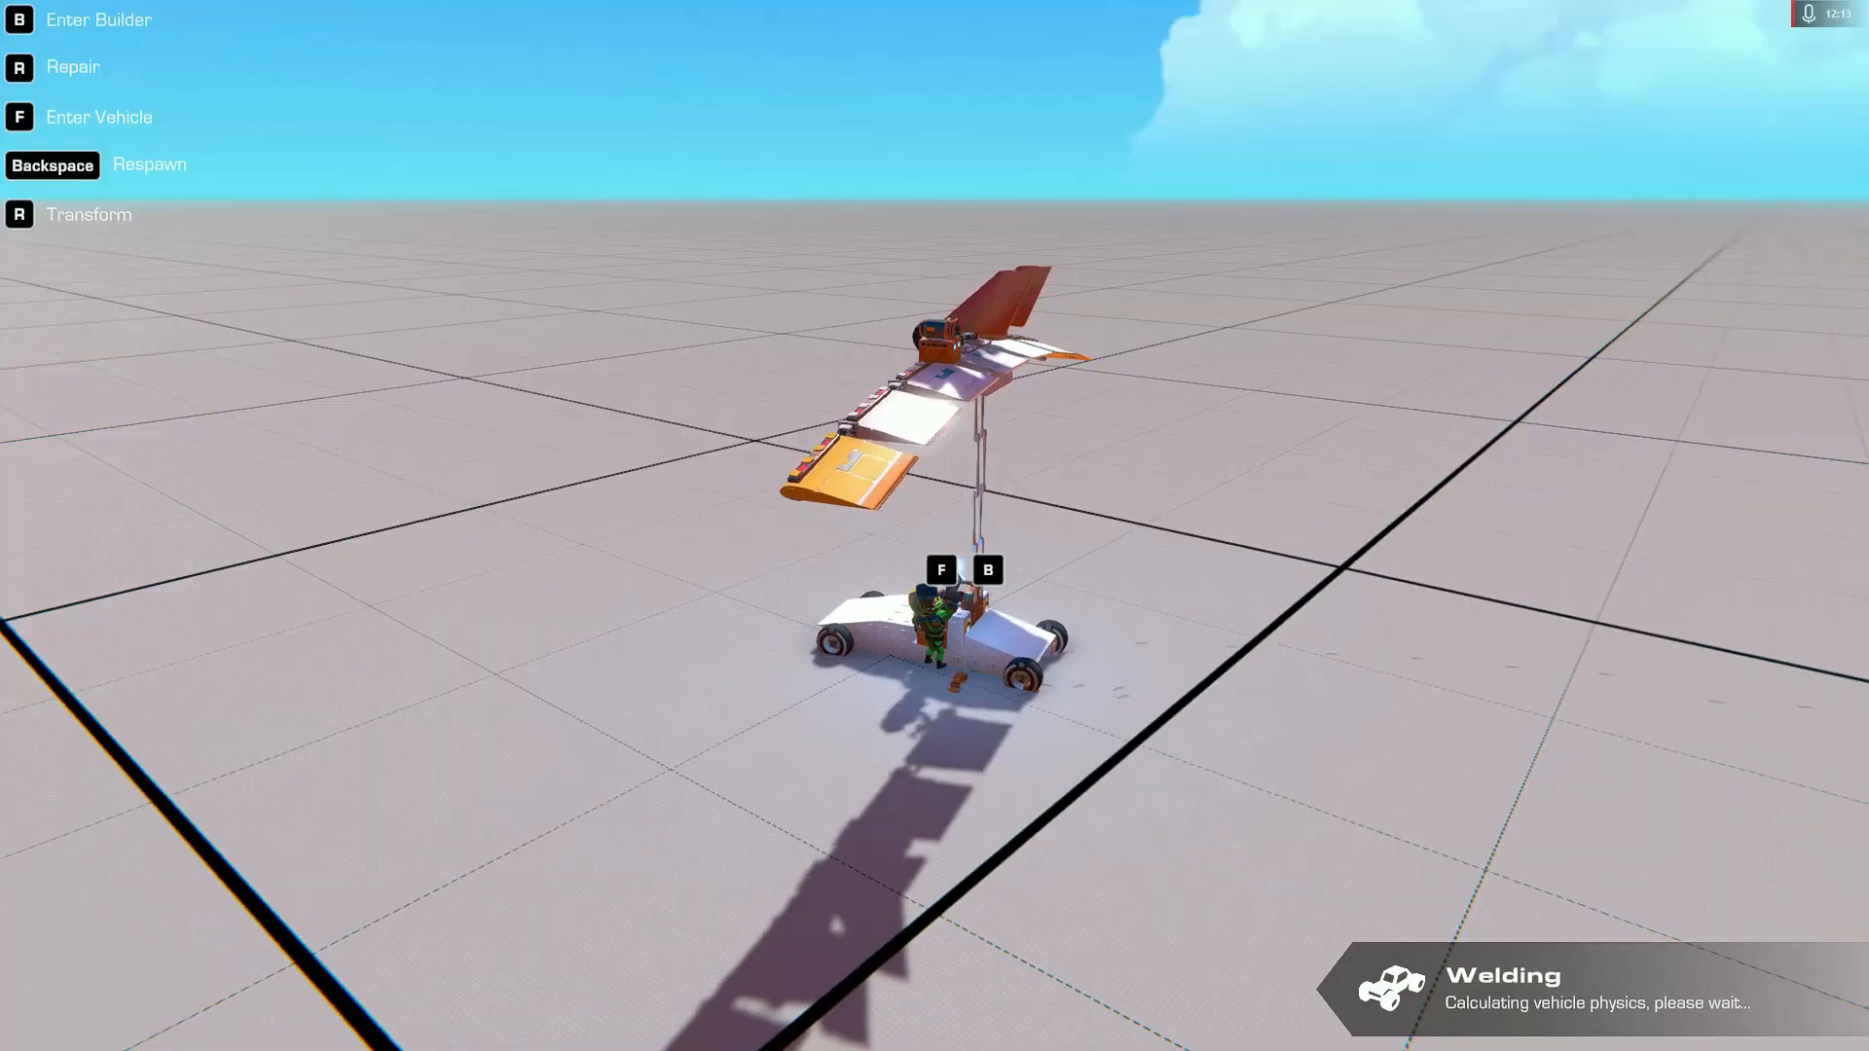
key(f)
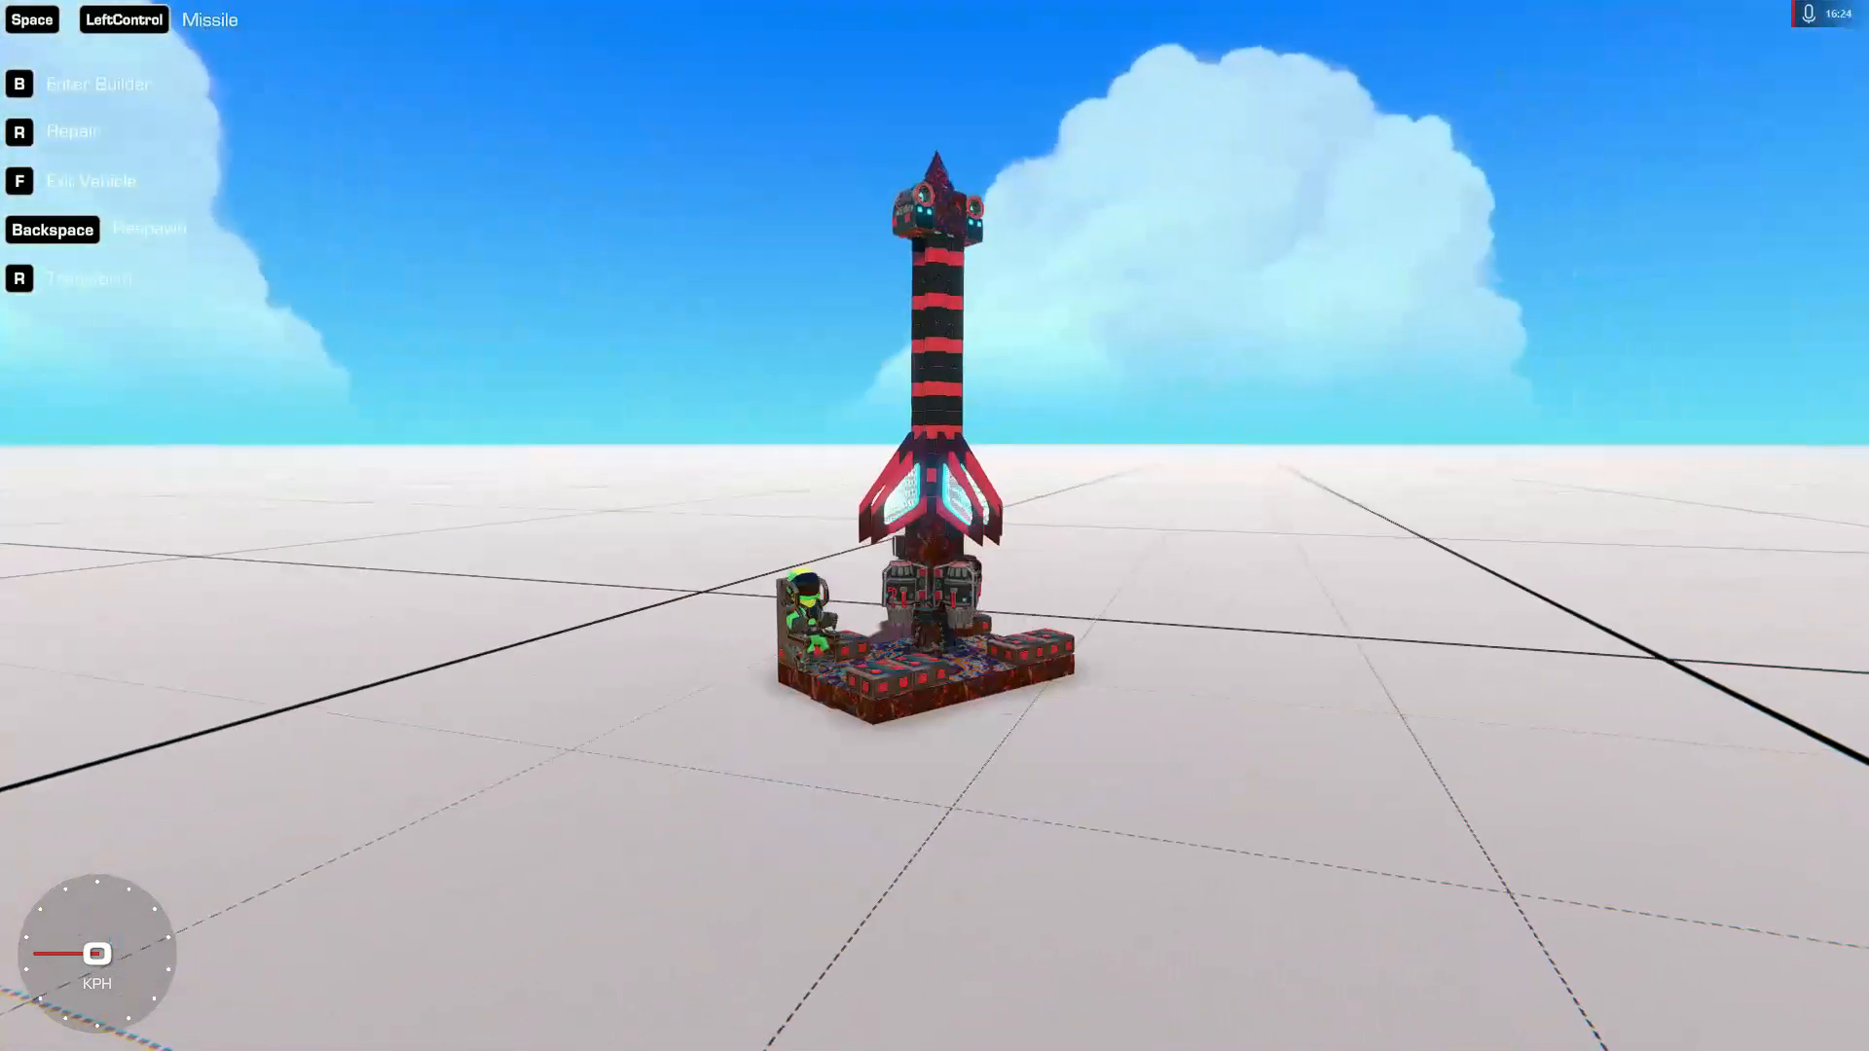
Launch the red-and-black Missile from its base with Space
key(Space)
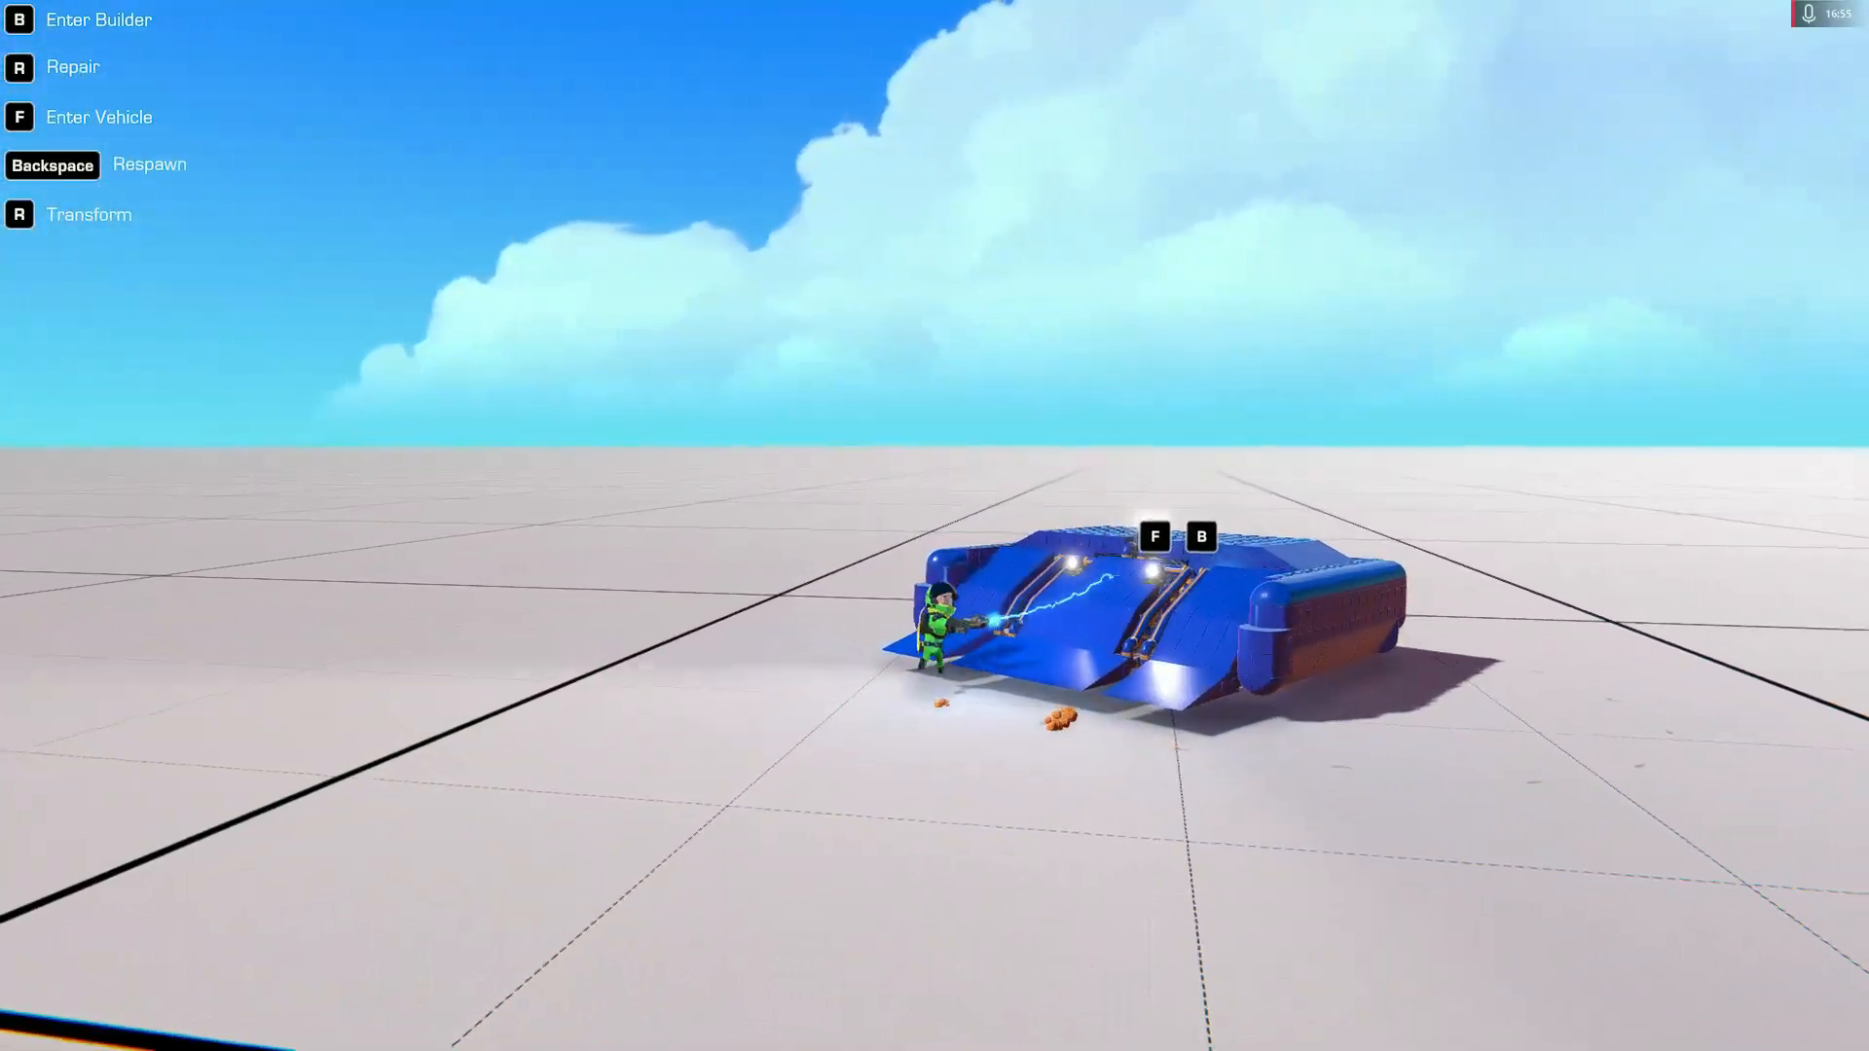
Board the blue MyChaos2 battle vehicle and drive it forward in its flat car form
key(f)
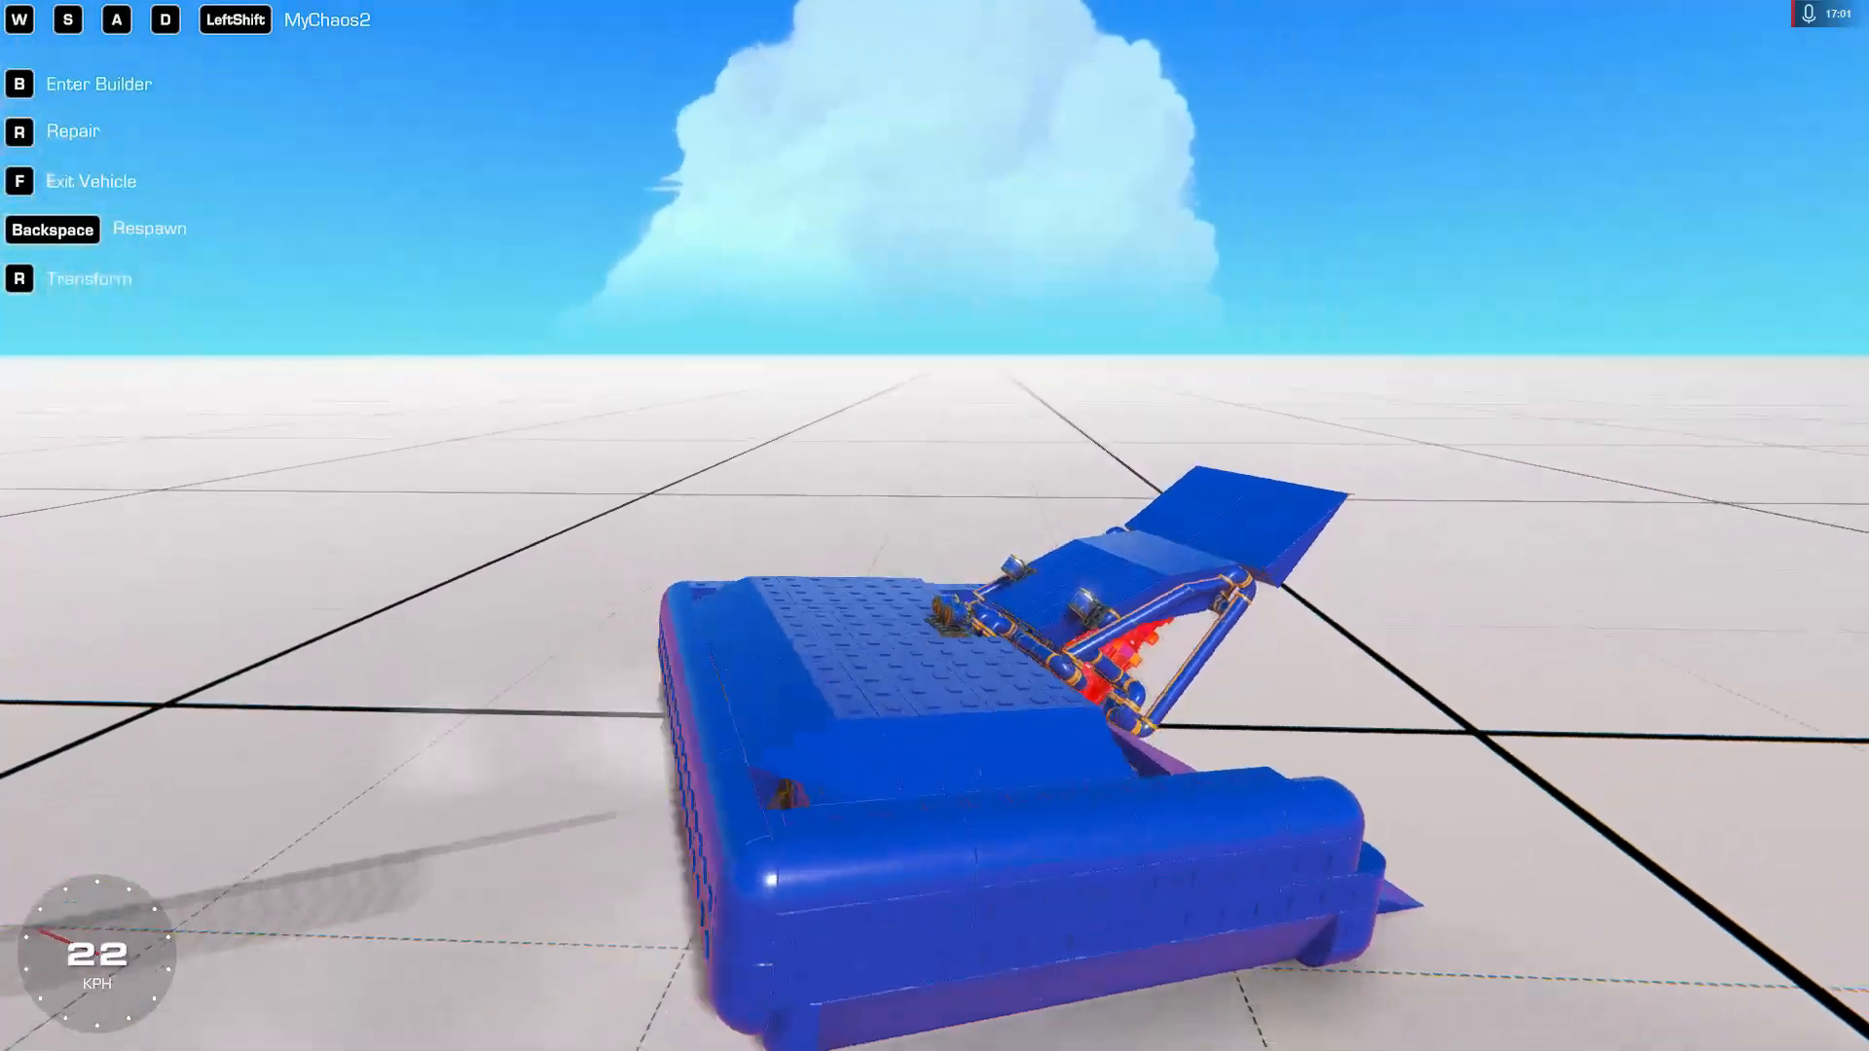
key(w)
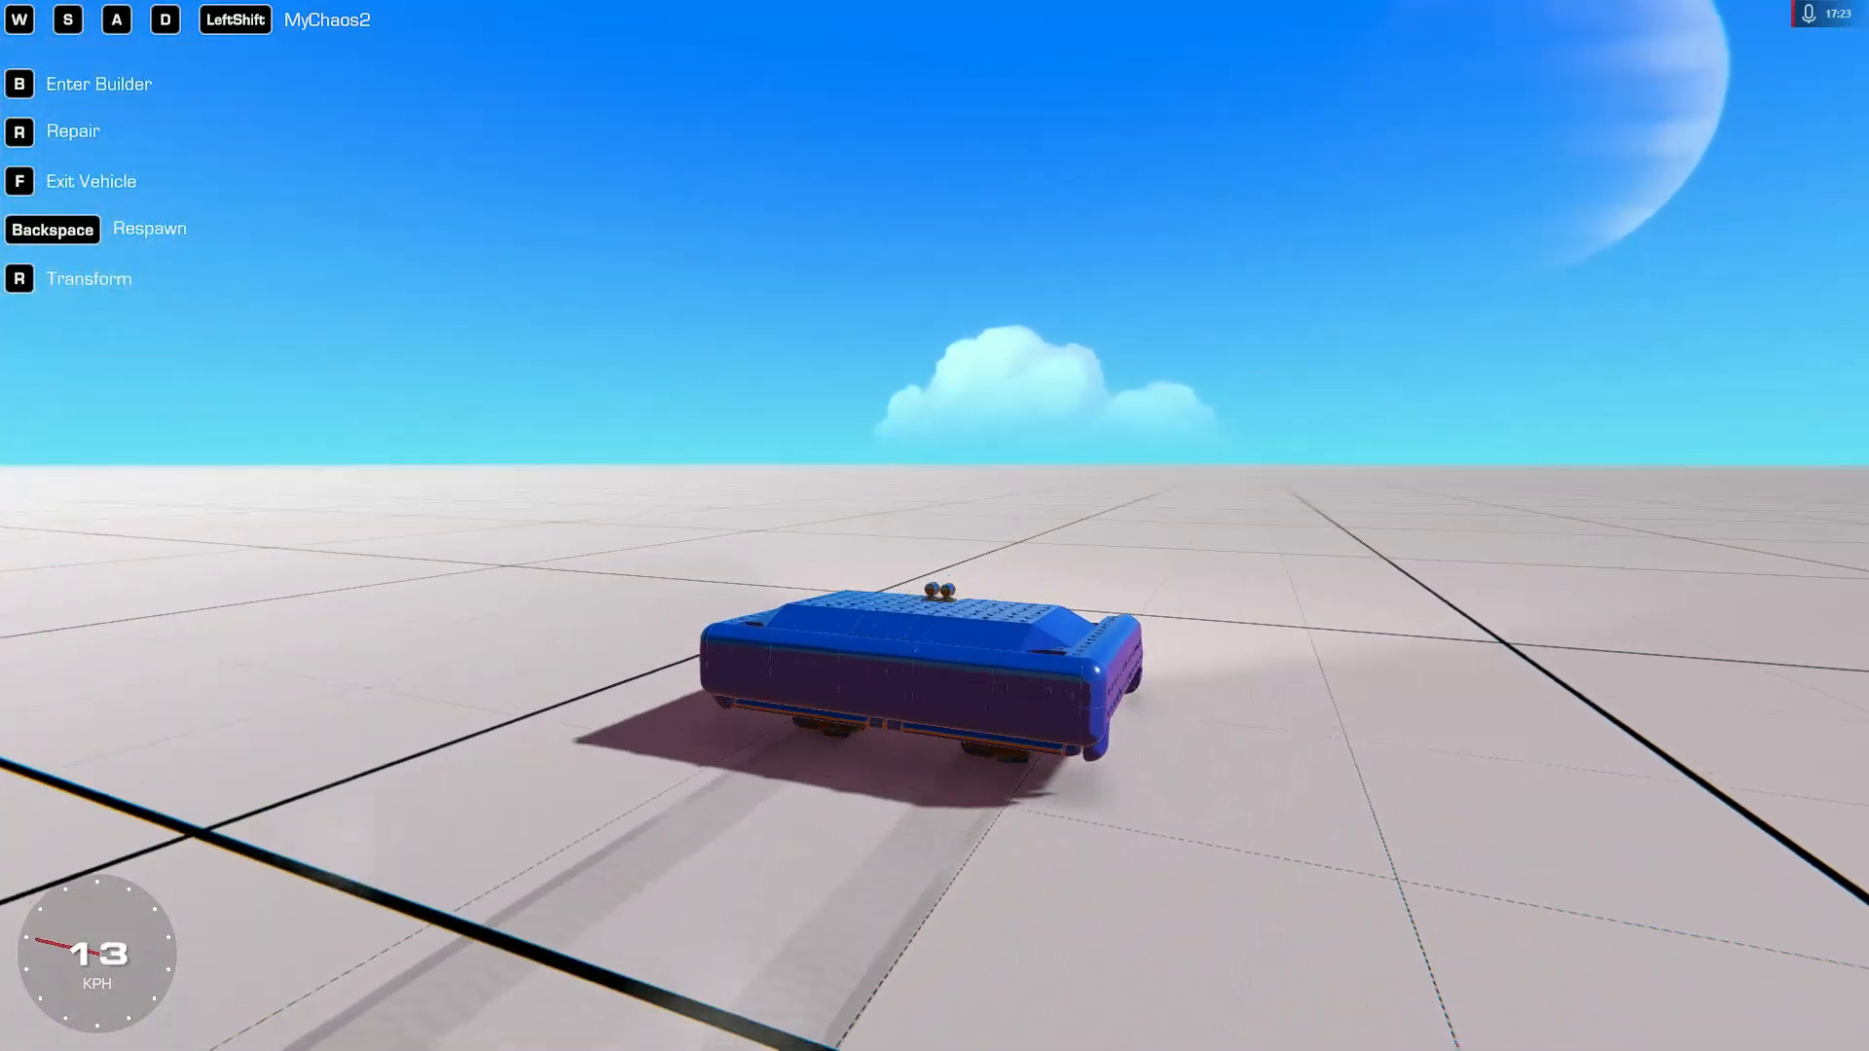
Return the battle vehicle to ramp form, then spawn the green Lamborghini and accelerate
key(w)
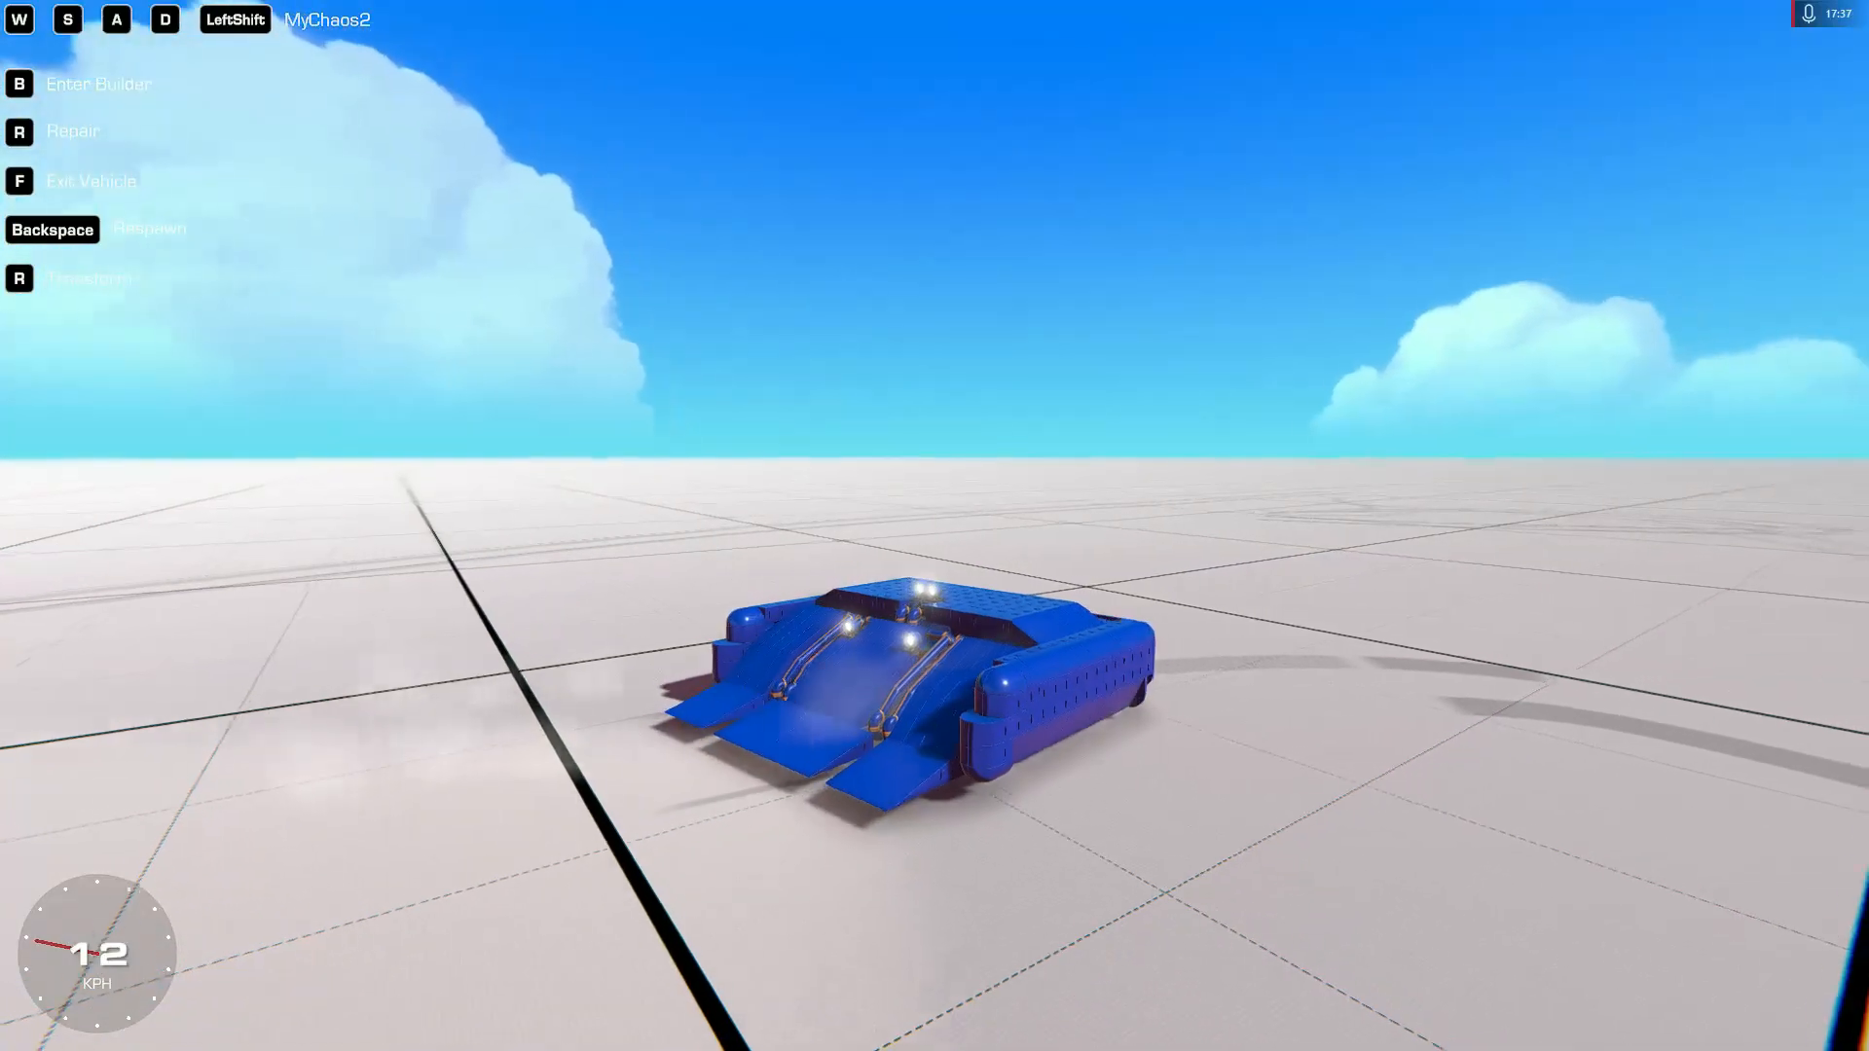
key(b)
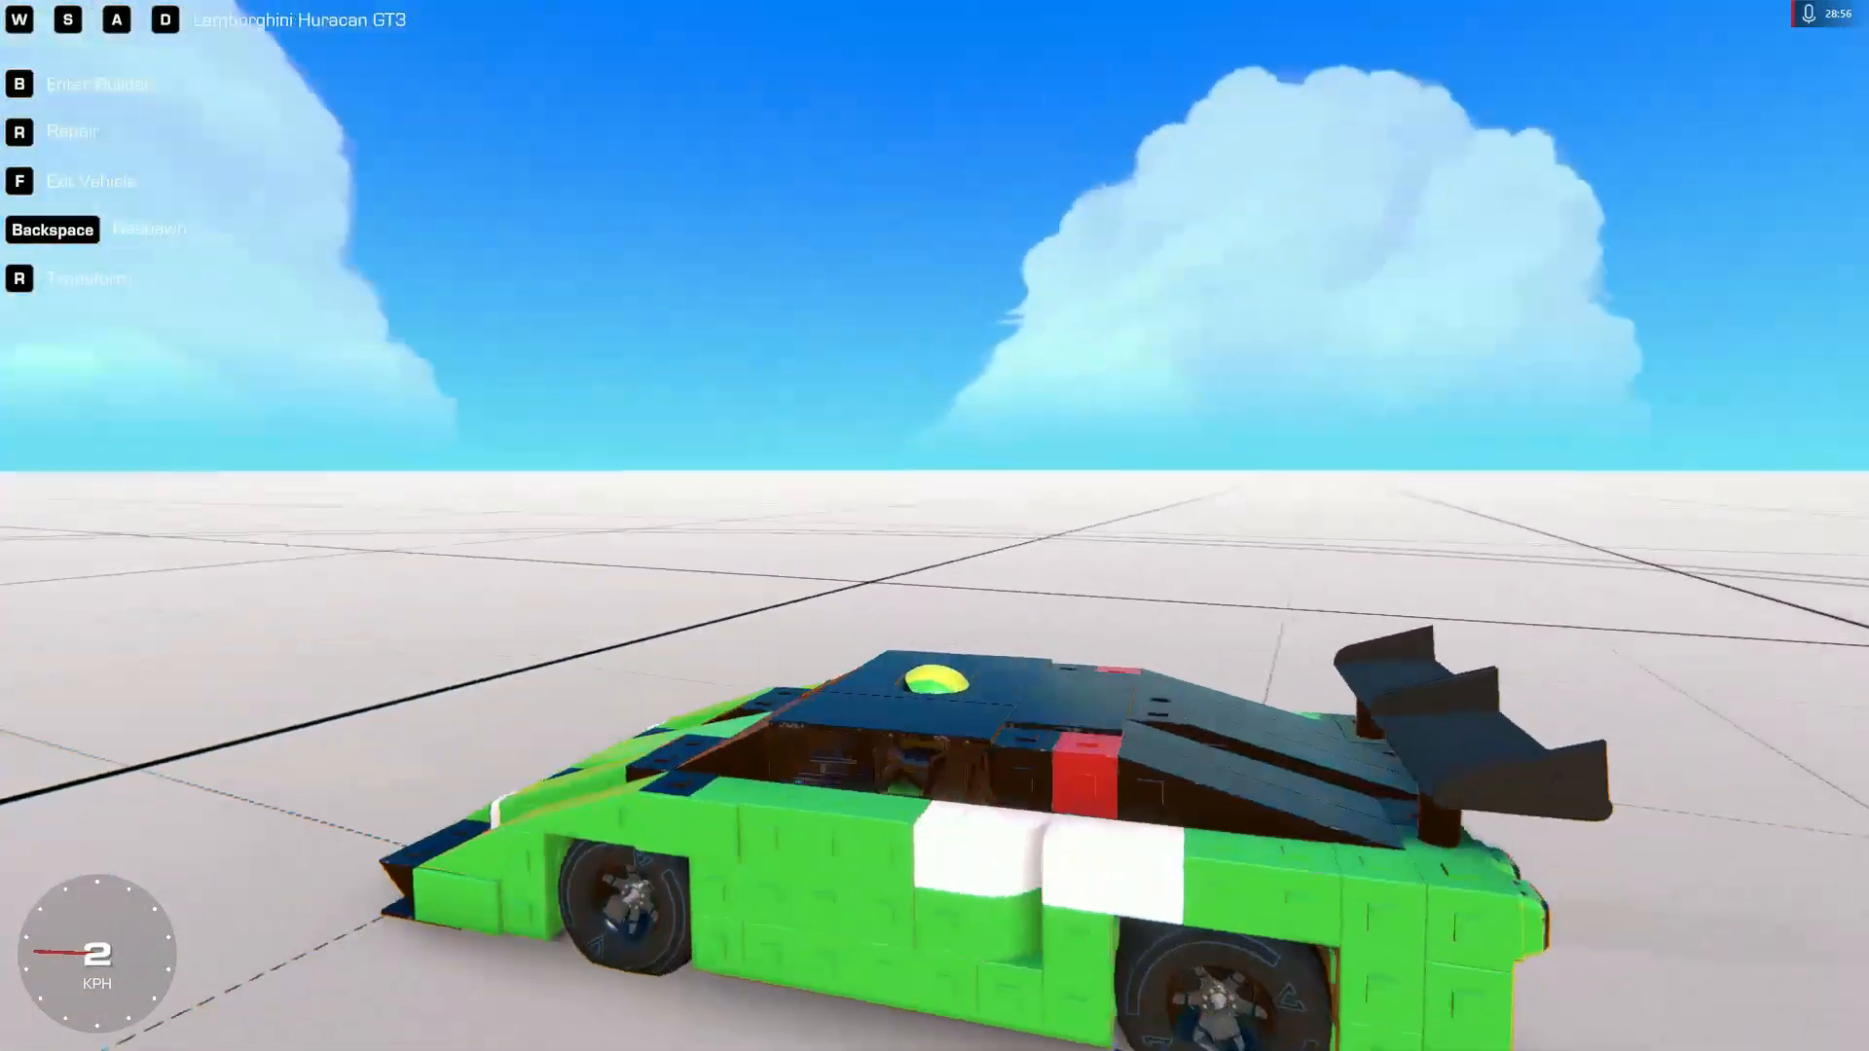
key(w)
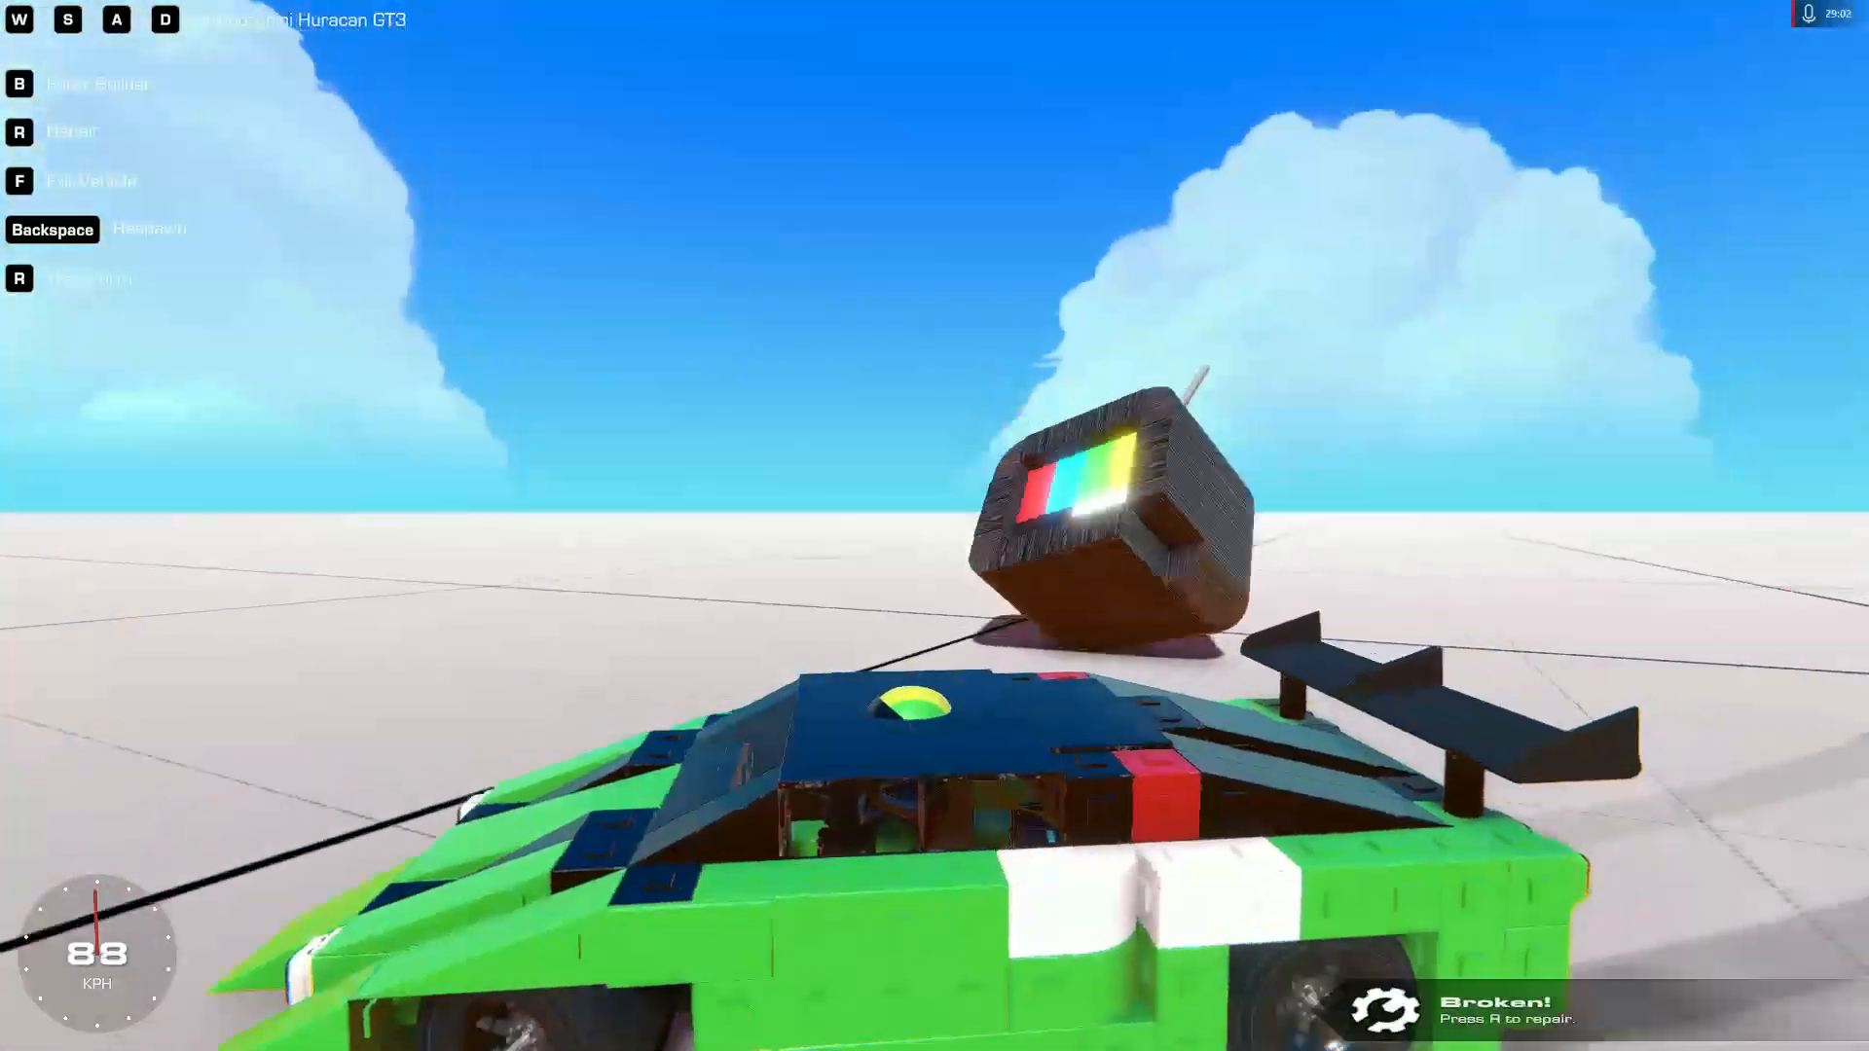
Ram the Lamborghini into the striped block, repair it with R and keep speeding
key(w)
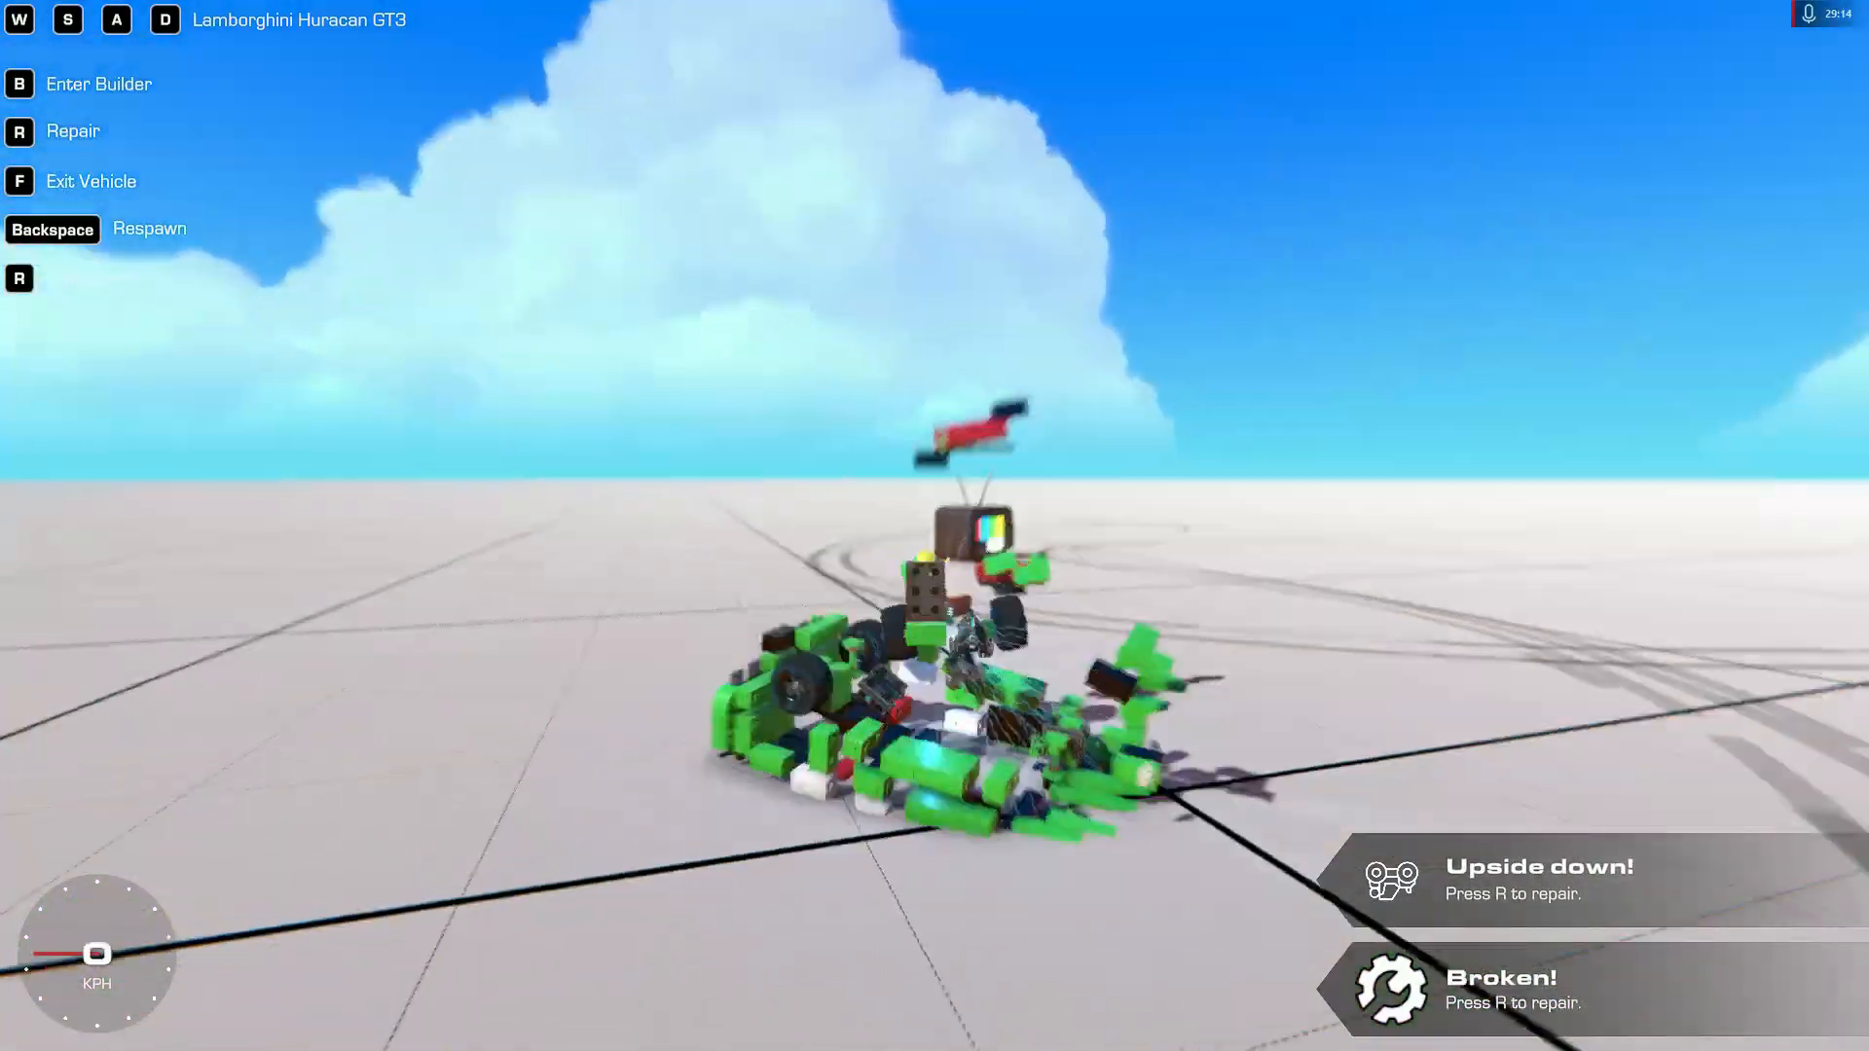
key(r)
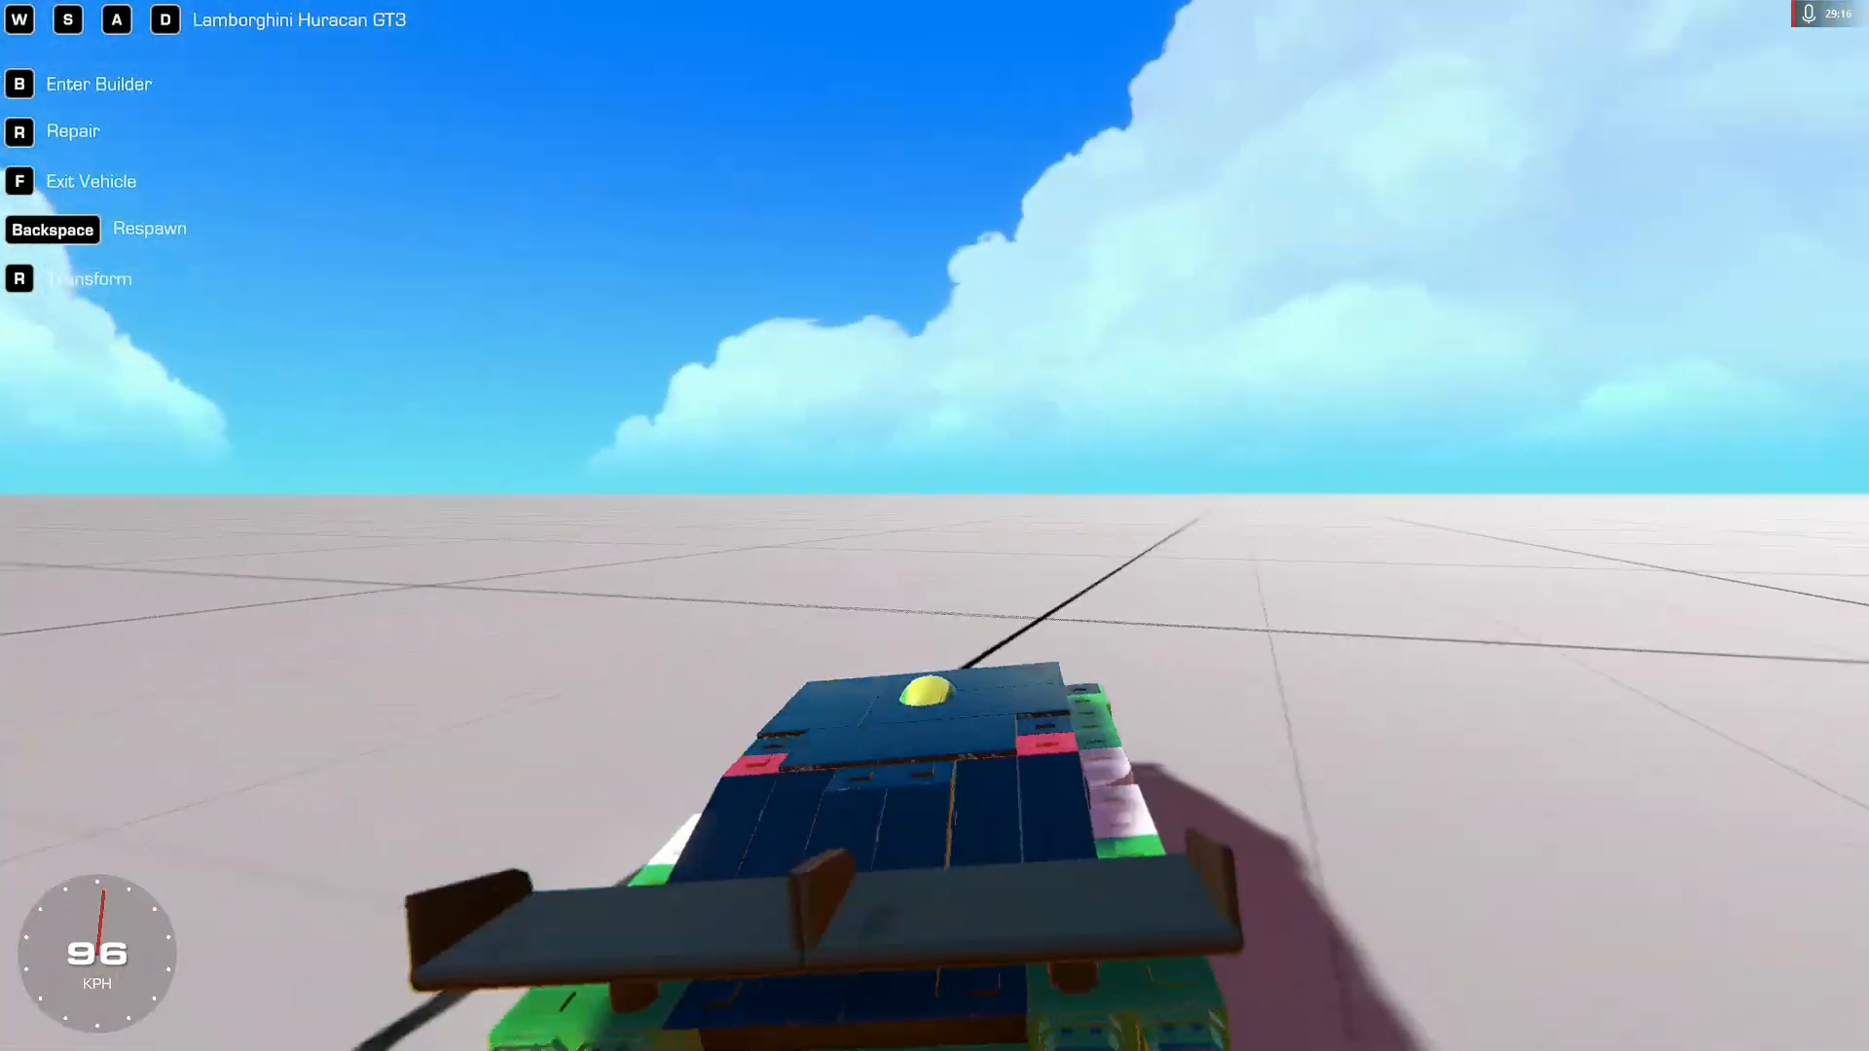